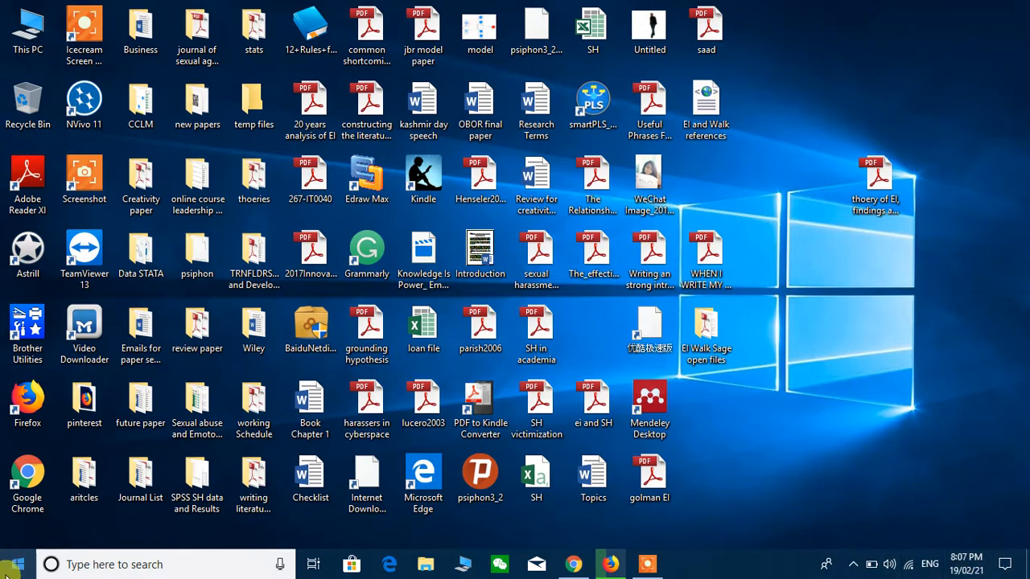
Step: Search 'act' and open the Activation settings page to check activation status
text(activ)
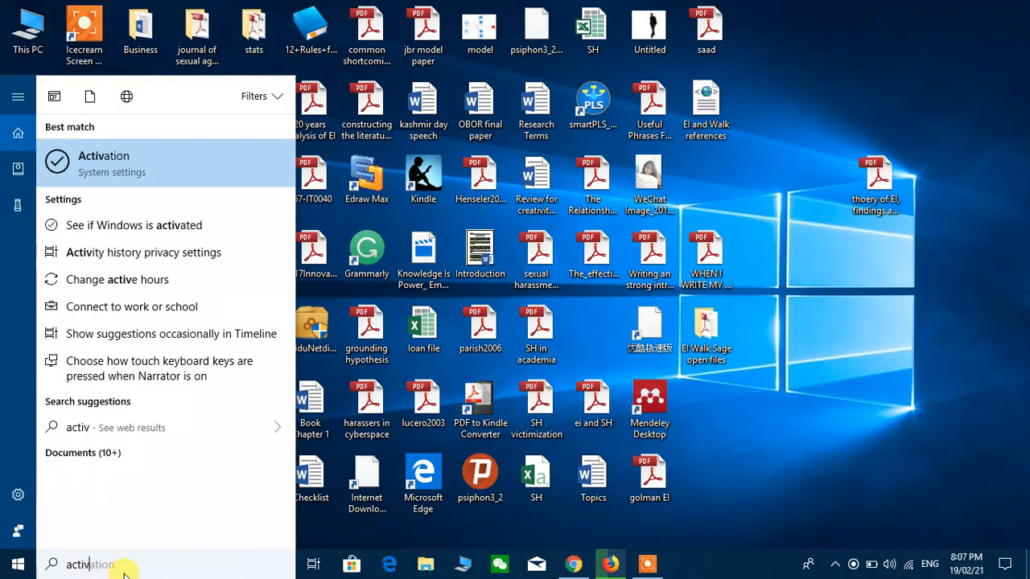
click(103, 163)
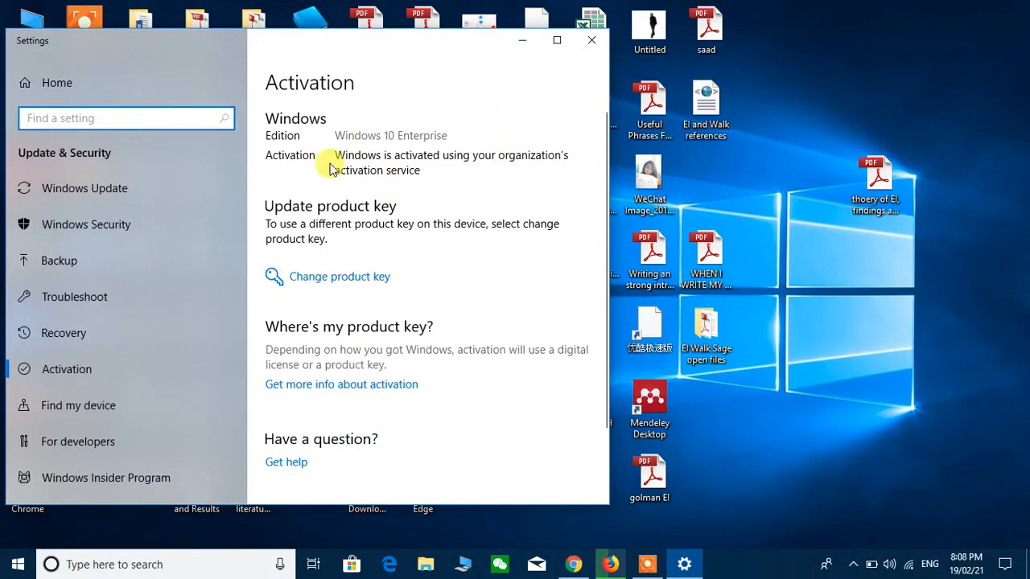
mouse_move(321, 107)
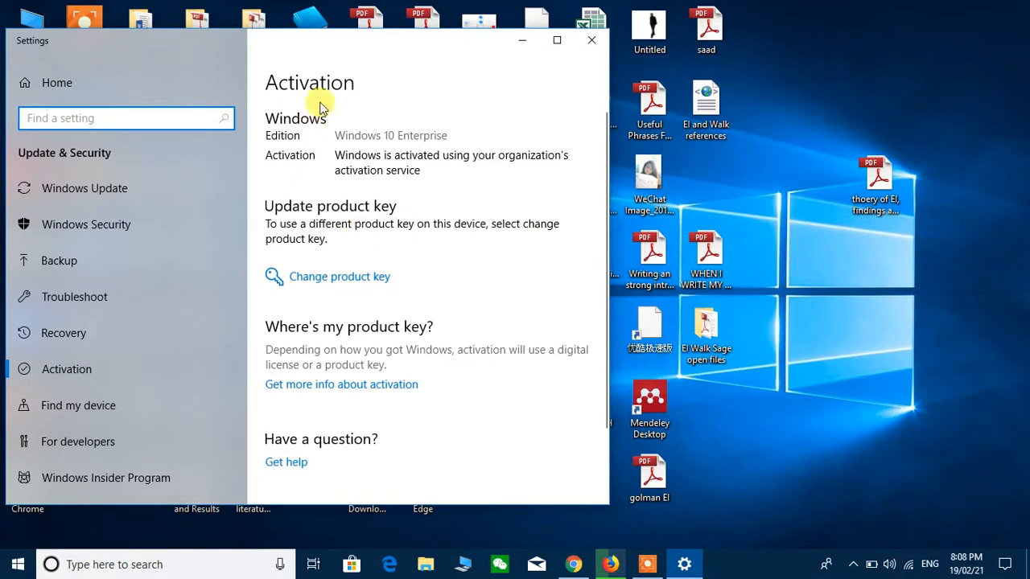
mouse_move(404, 291)
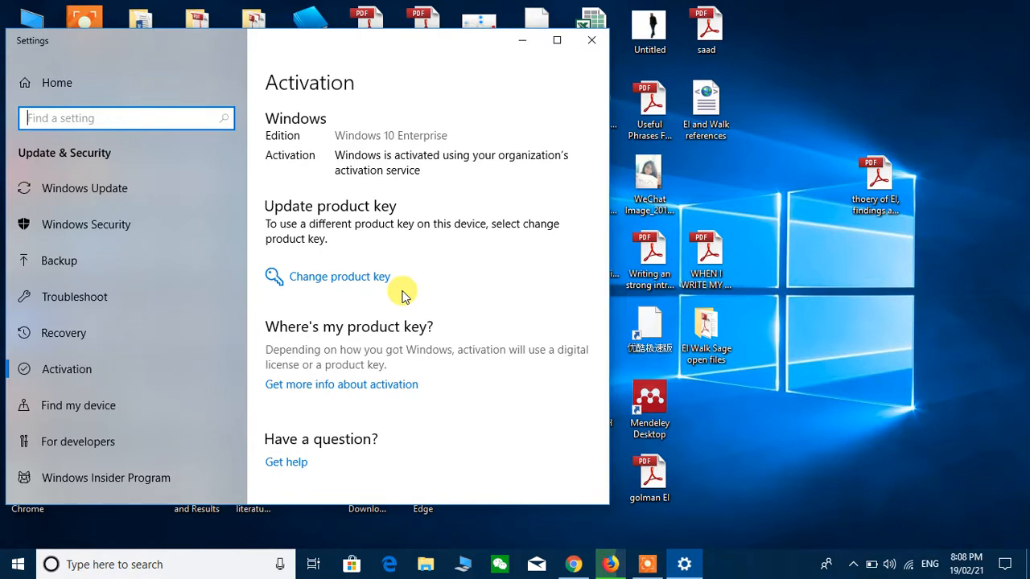
mouse_move(517, 50)
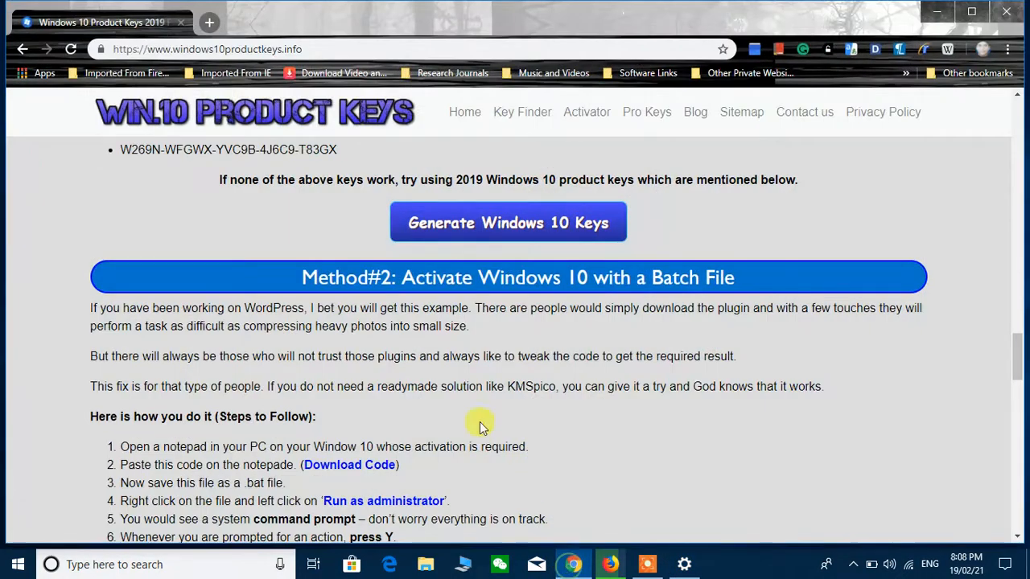
mouse_move(310, 50)
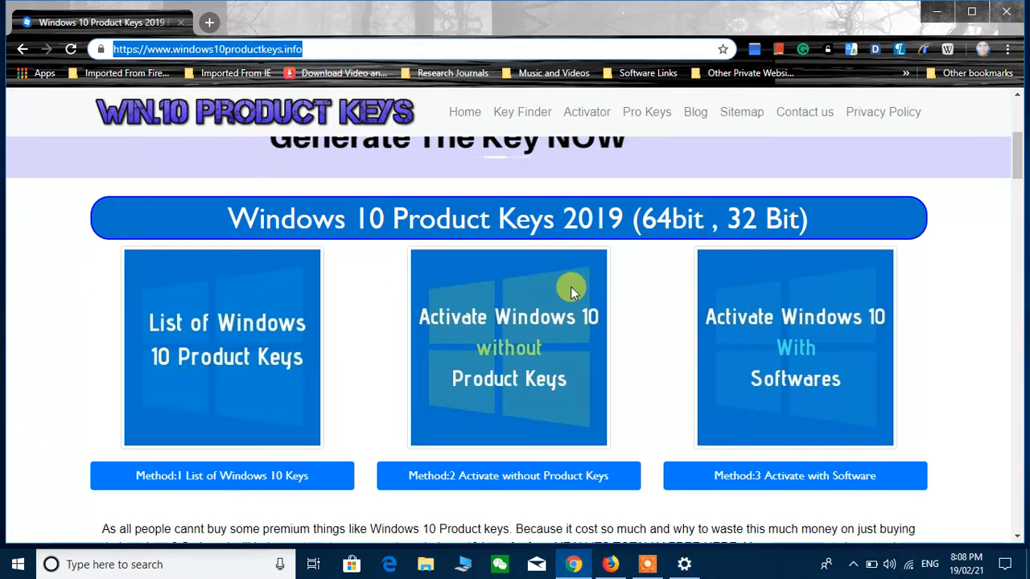
Step: Scroll windows10productkeys.info to 'Method#2: Activate Windows 10 with a Batch File'
scroll(down, 3)
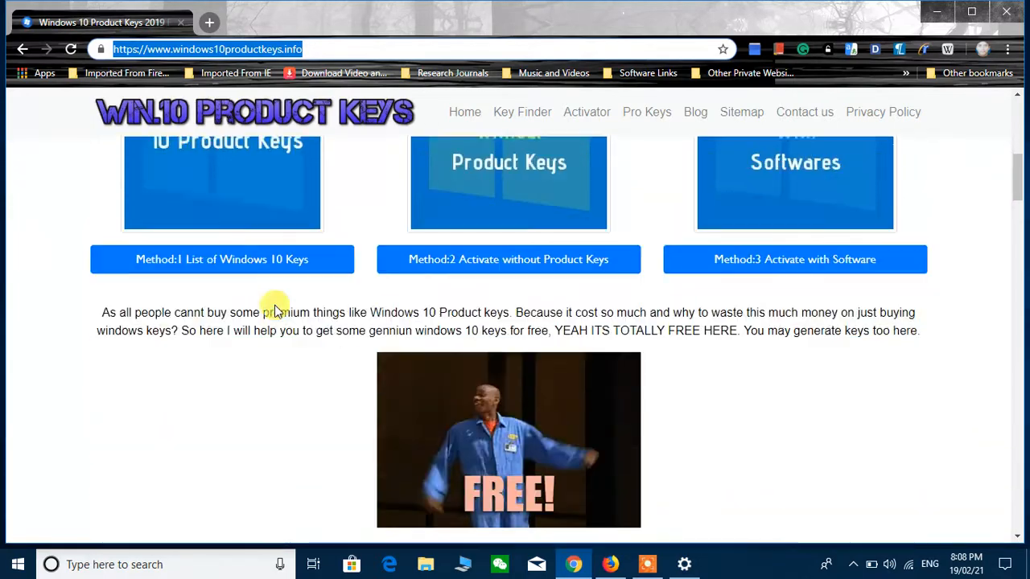
scroll(down, 3)
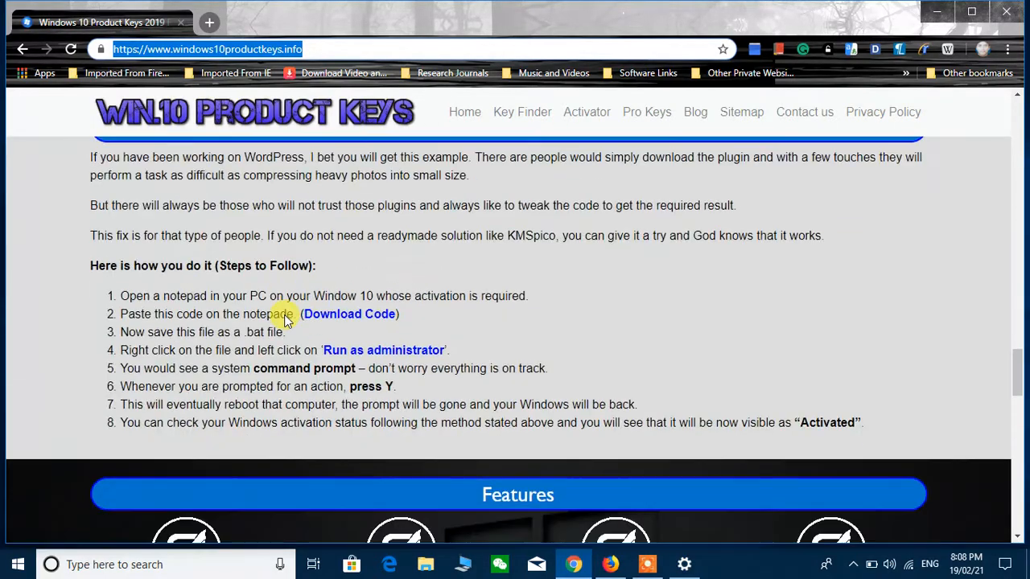
mouse_move(372, 254)
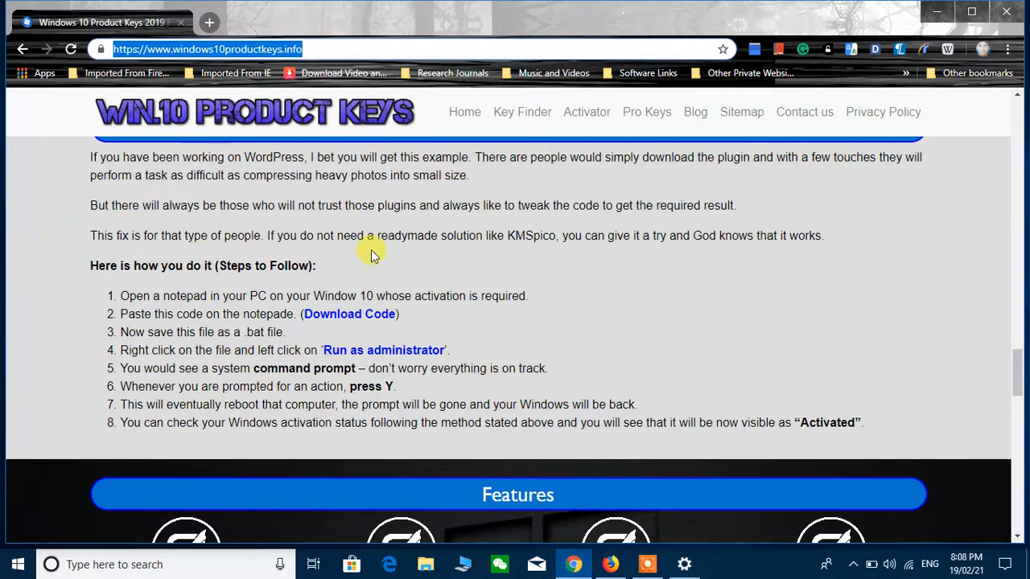
mouse_move(217, 314)
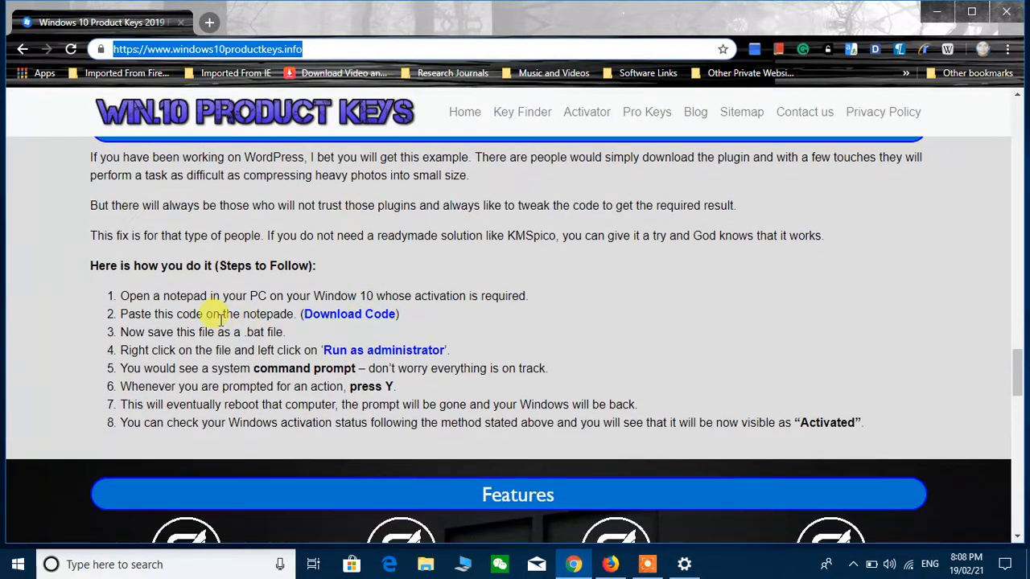
mouse_move(211, 305)
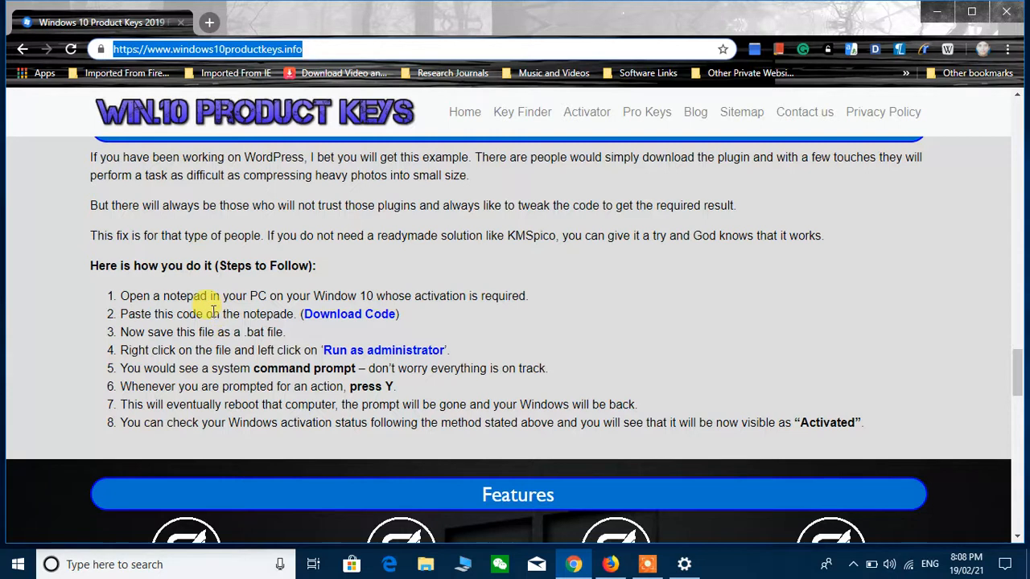
mouse_move(356, 296)
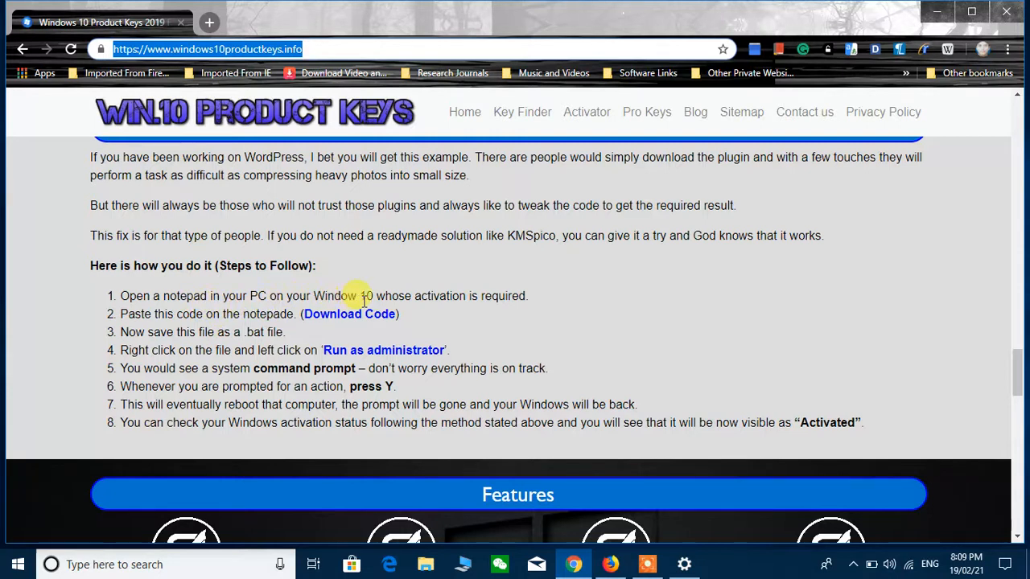
mouse_move(222, 565)
text(note)
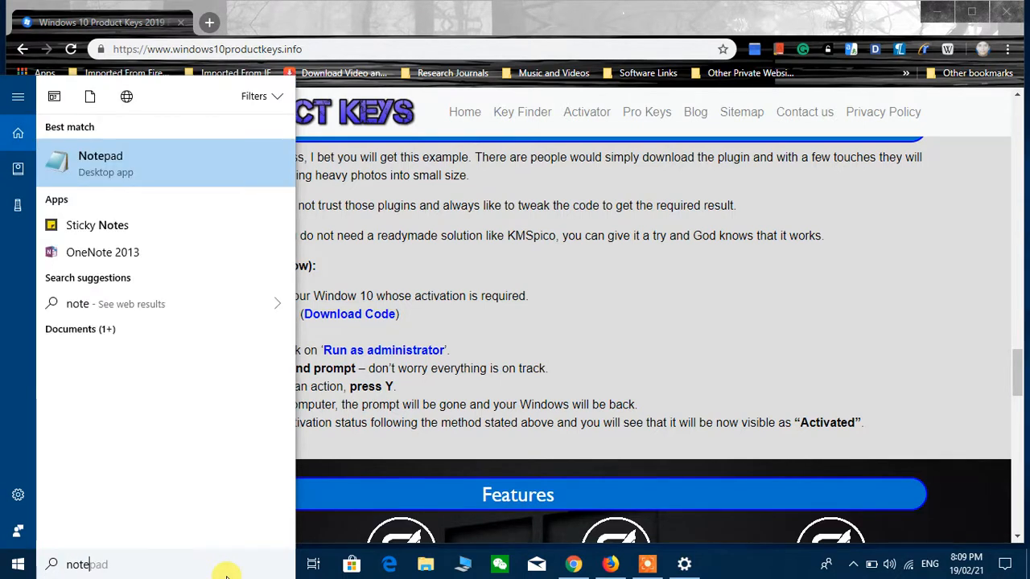
Step: Launch Notepad, then open codebat.txt via 'Download Code' and copy the whole script
click(100, 155)
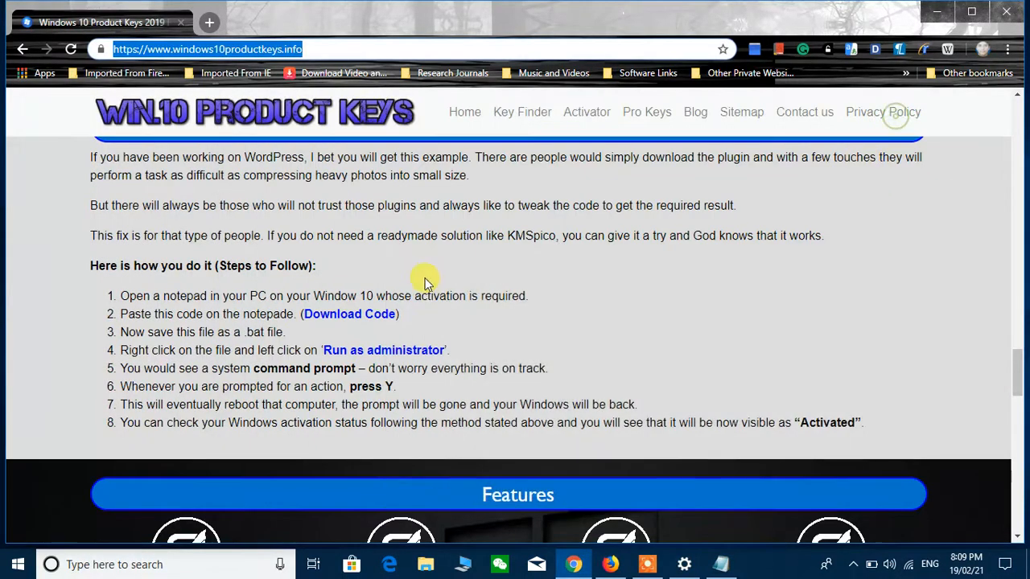
mouse_move(345, 318)
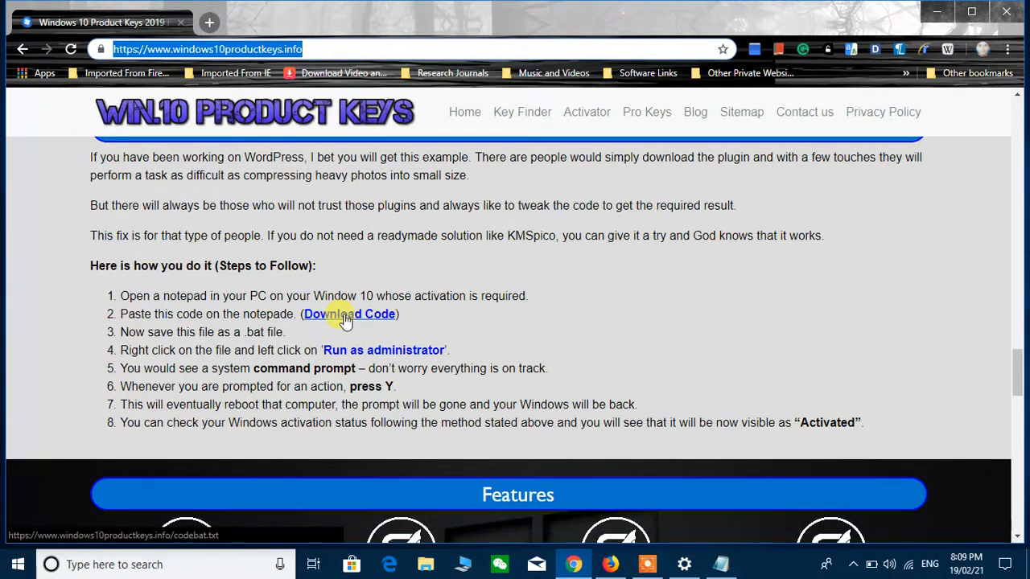
click(350, 313)
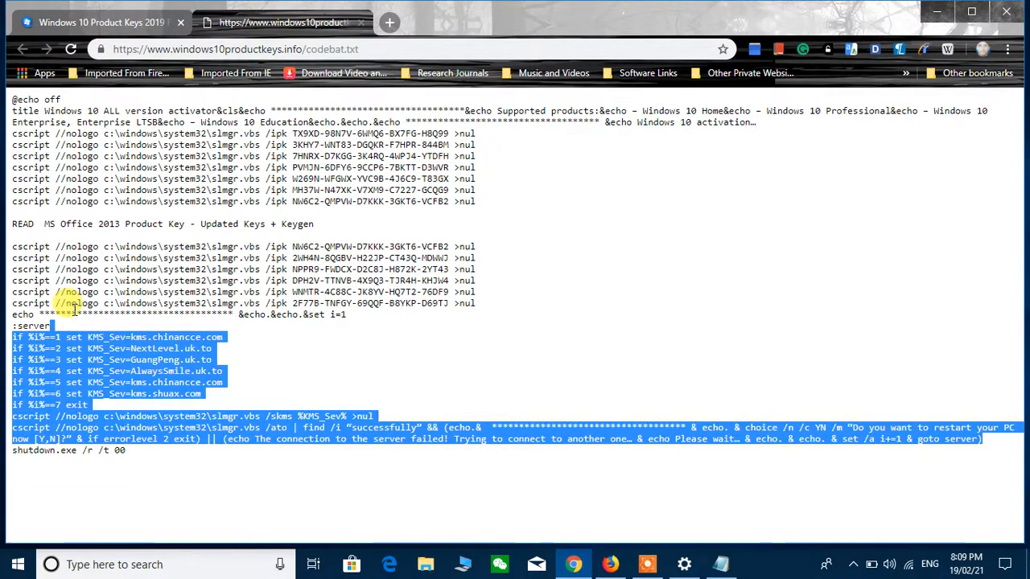
right_click(121, 201)
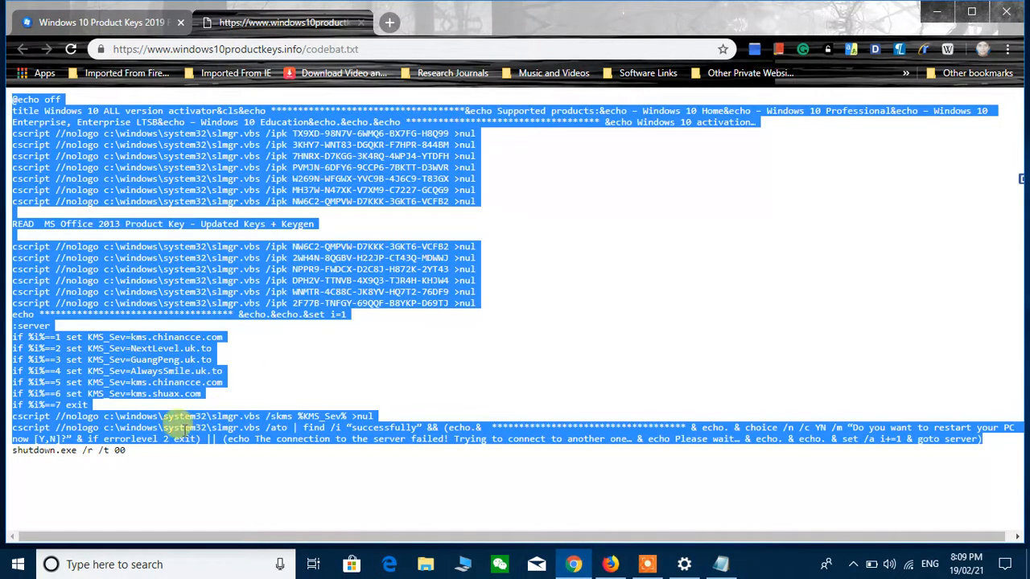
click(133, 460)
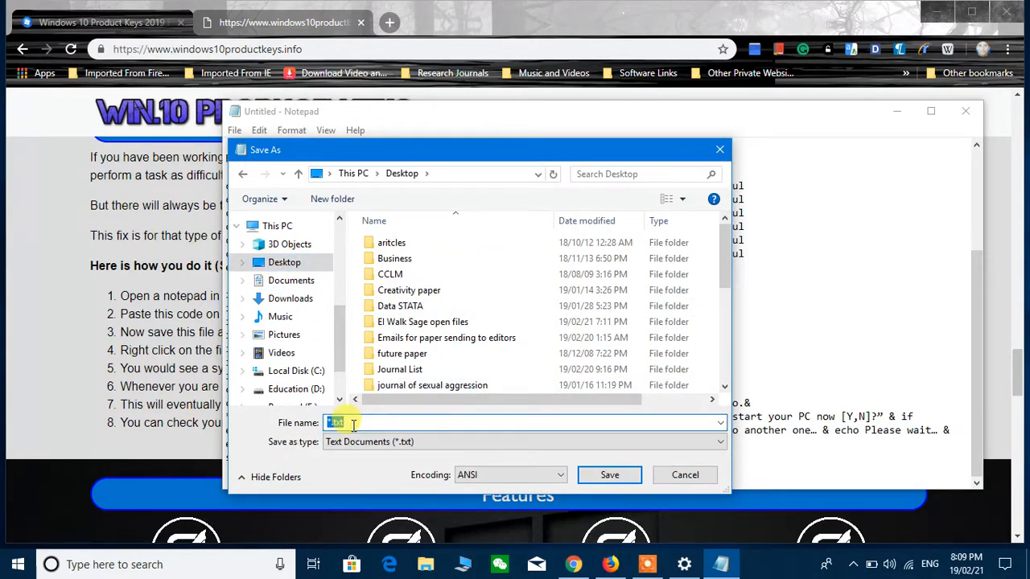
Step: Save the script to the Desktop as win.bat and return to Chrome
text(win.bat)
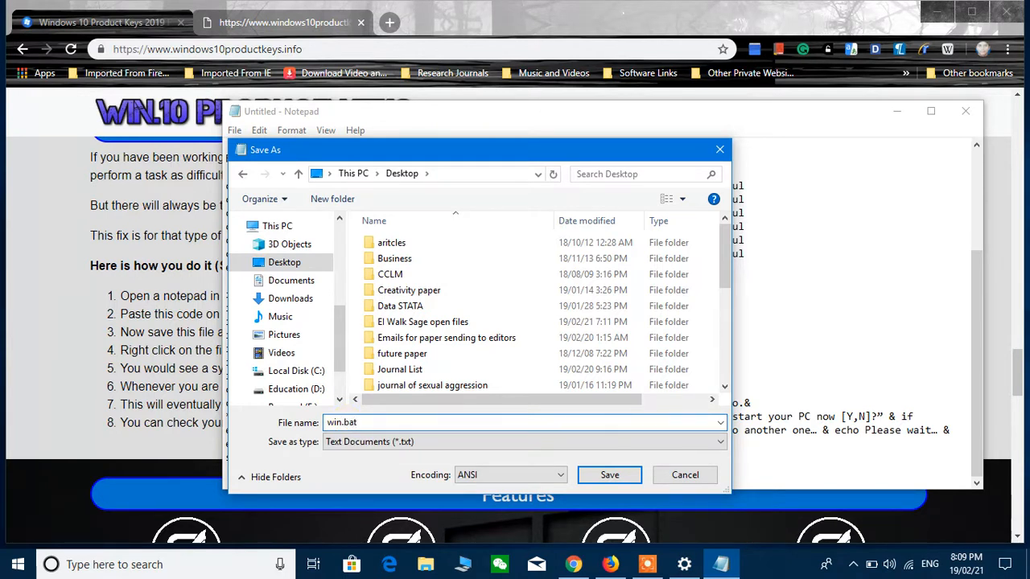
click(609, 475)
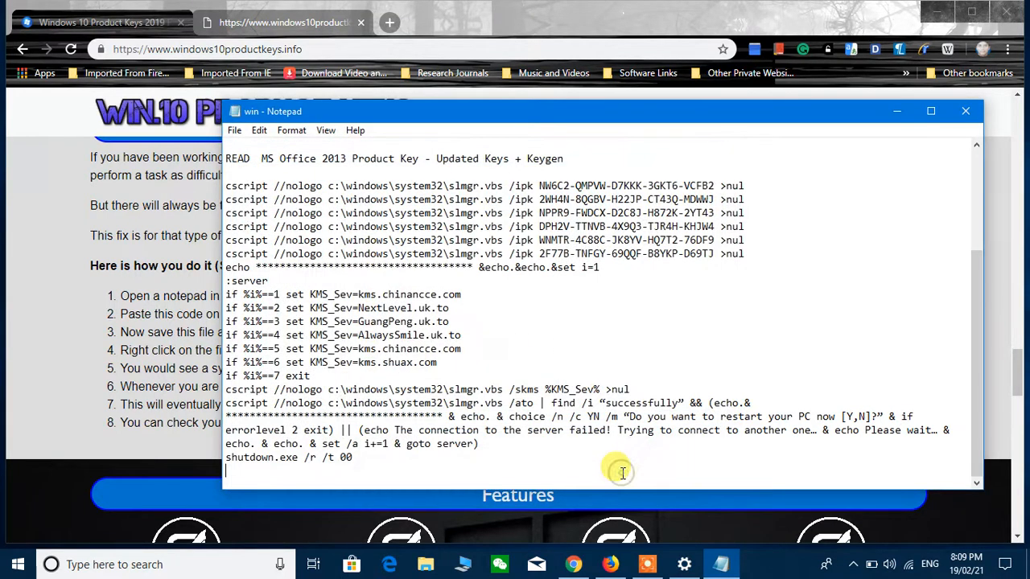
click(965, 111)
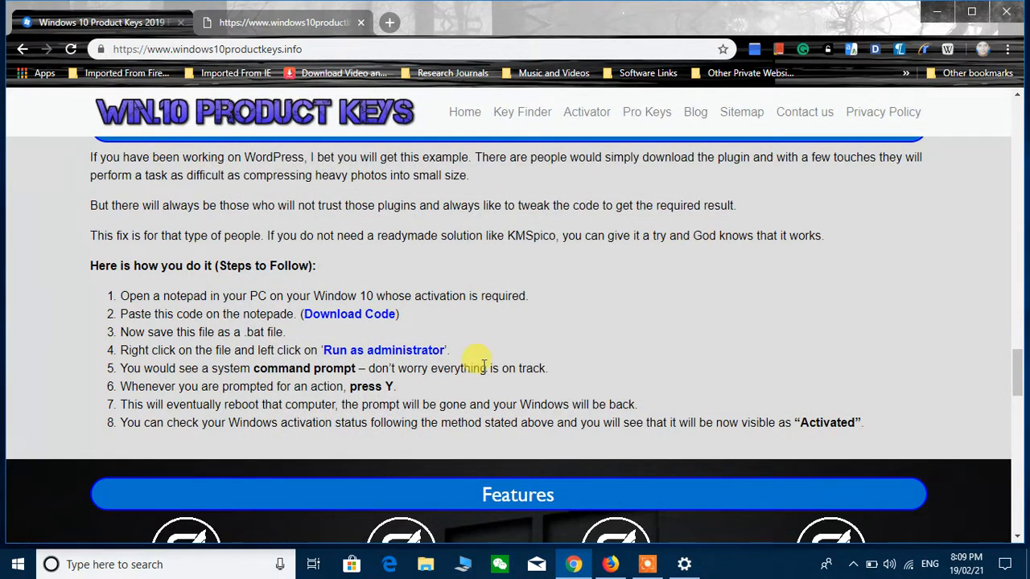
mouse_move(269, 411)
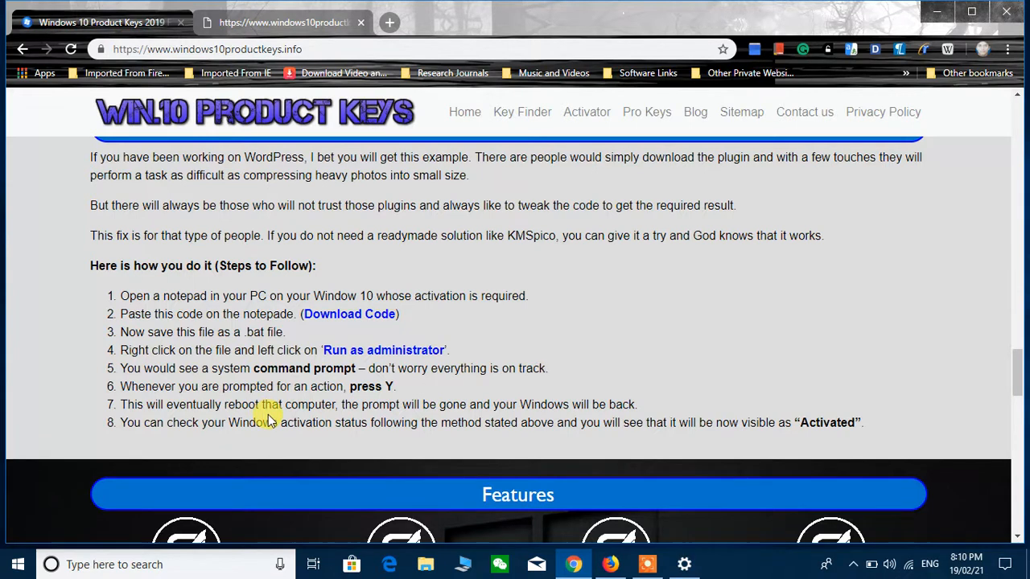
mouse_move(250, 378)
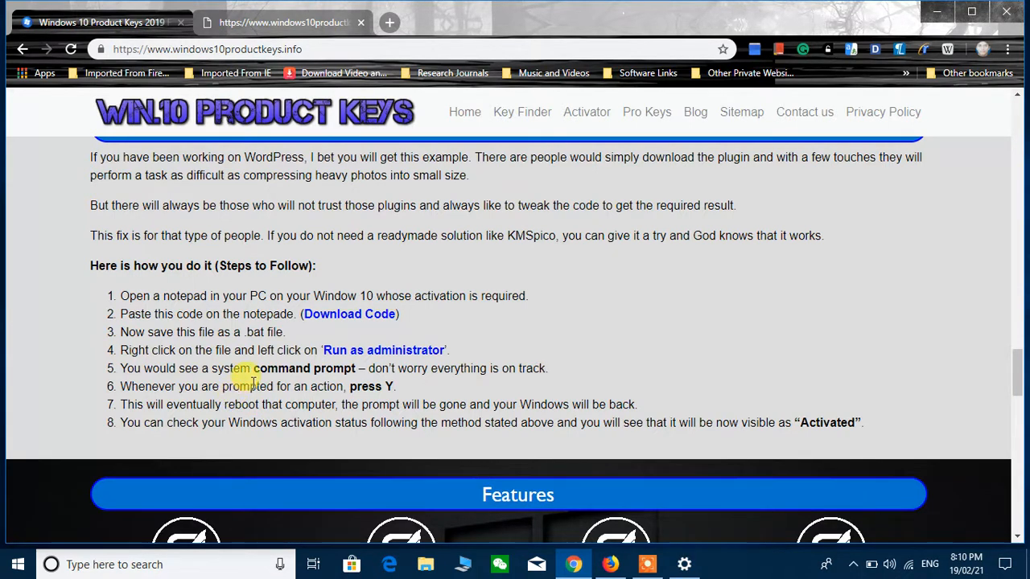
mouse_move(330, 362)
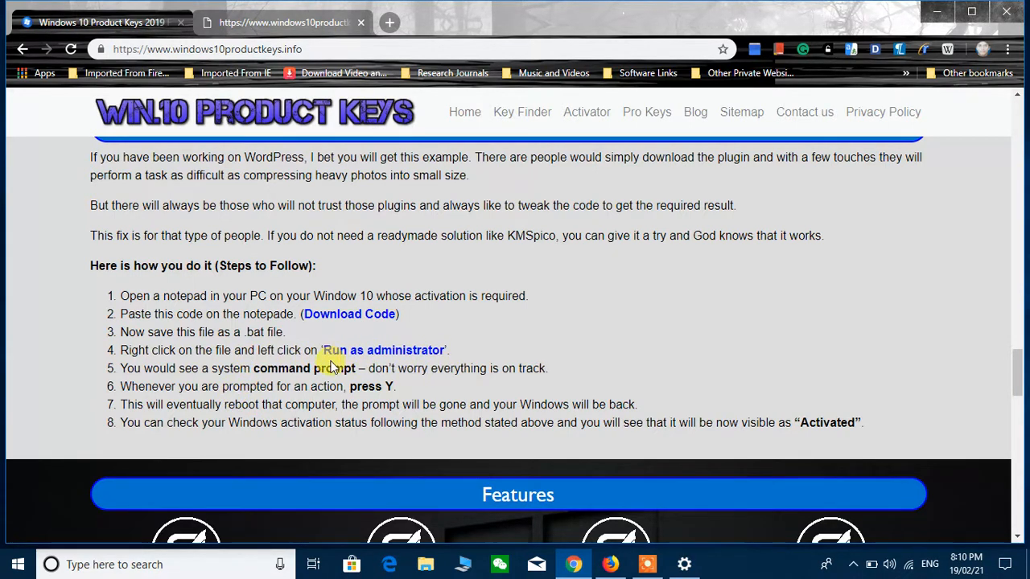
mouse_move(434, 356)
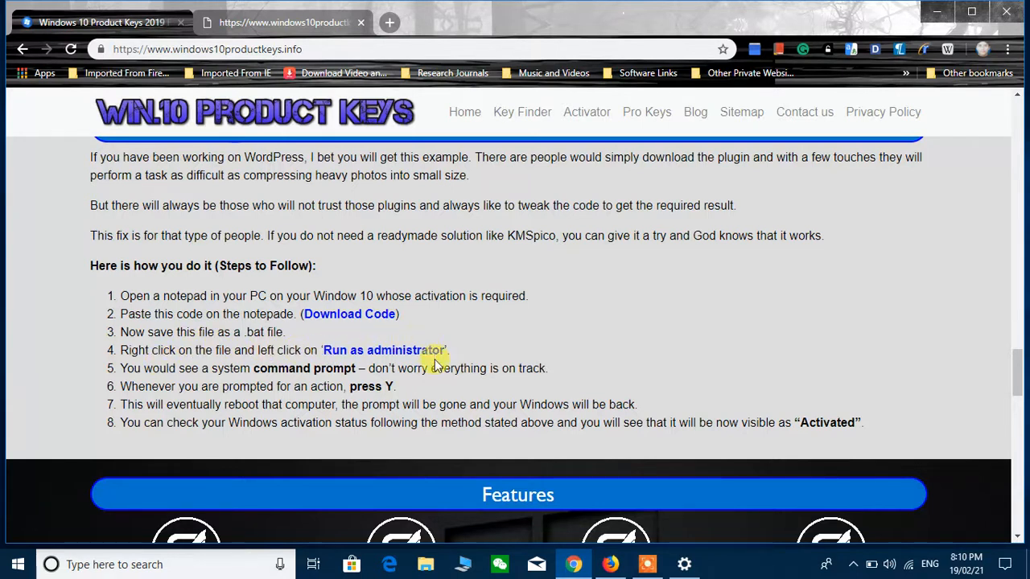
mouse_move(375, 141)
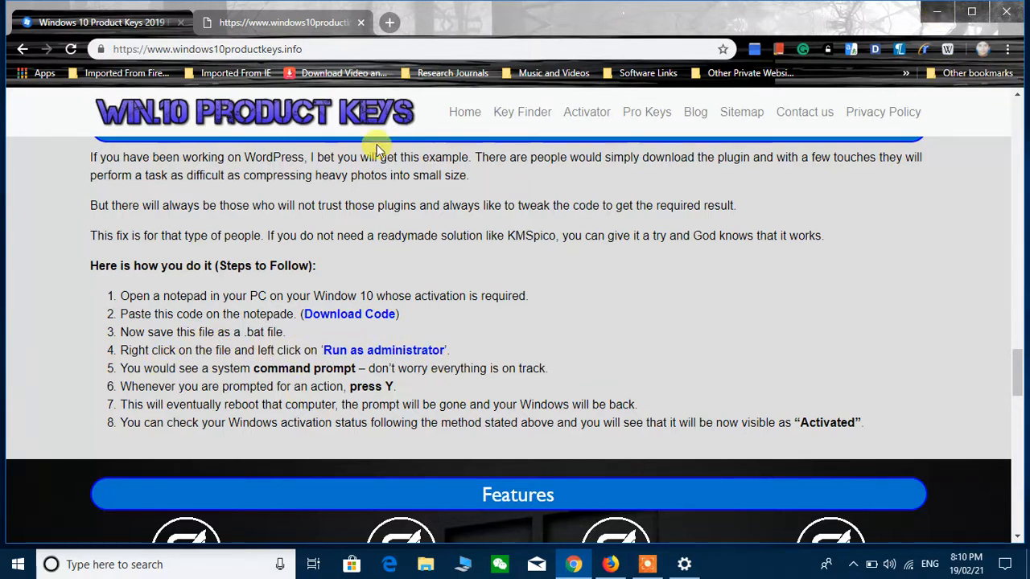
mouse_move(200, 395)
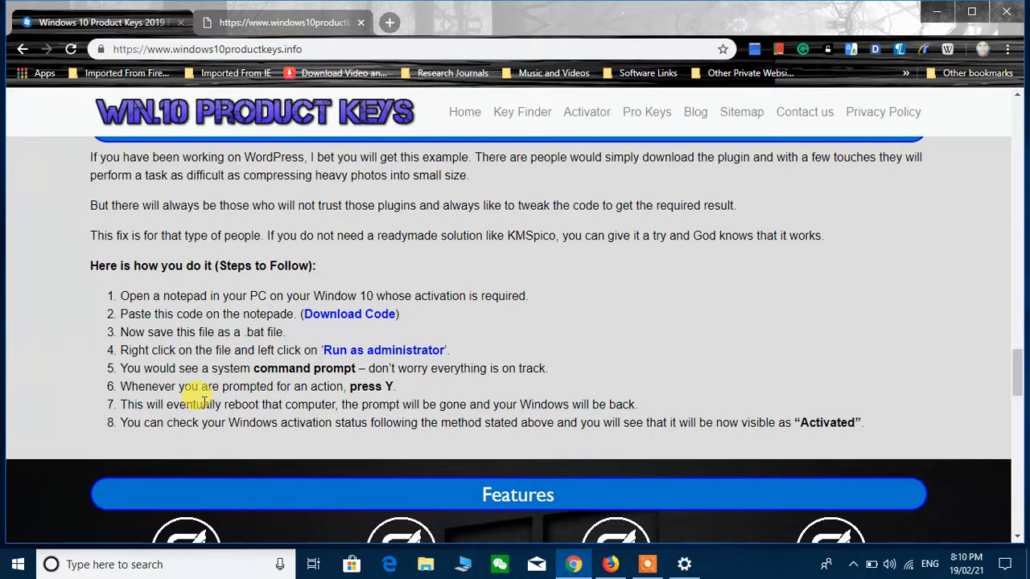
mouse_move(925, 24)
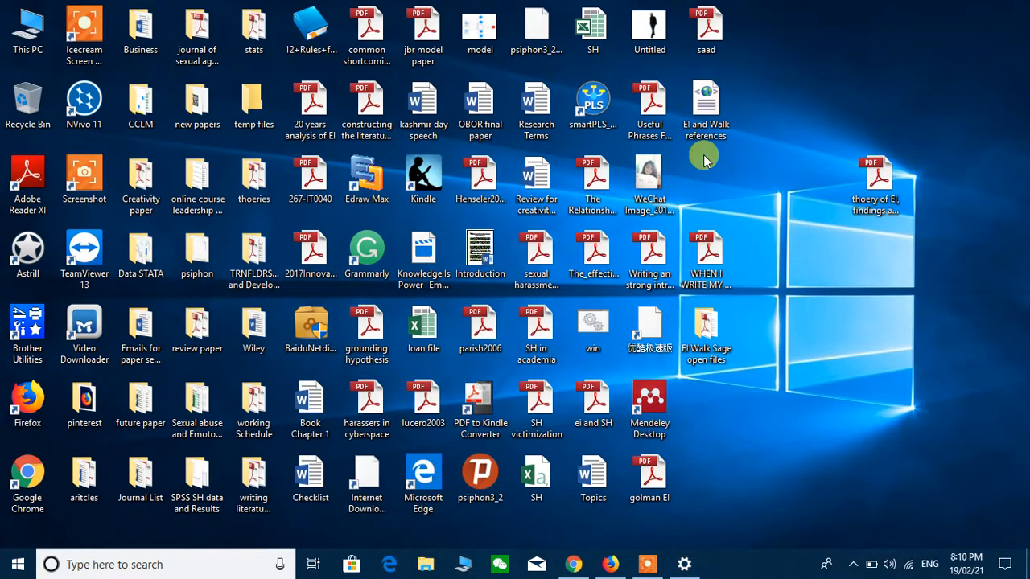
Step: Run win.bat as administrator, let it try KMS servers, then close the window
right_click(593, 330)
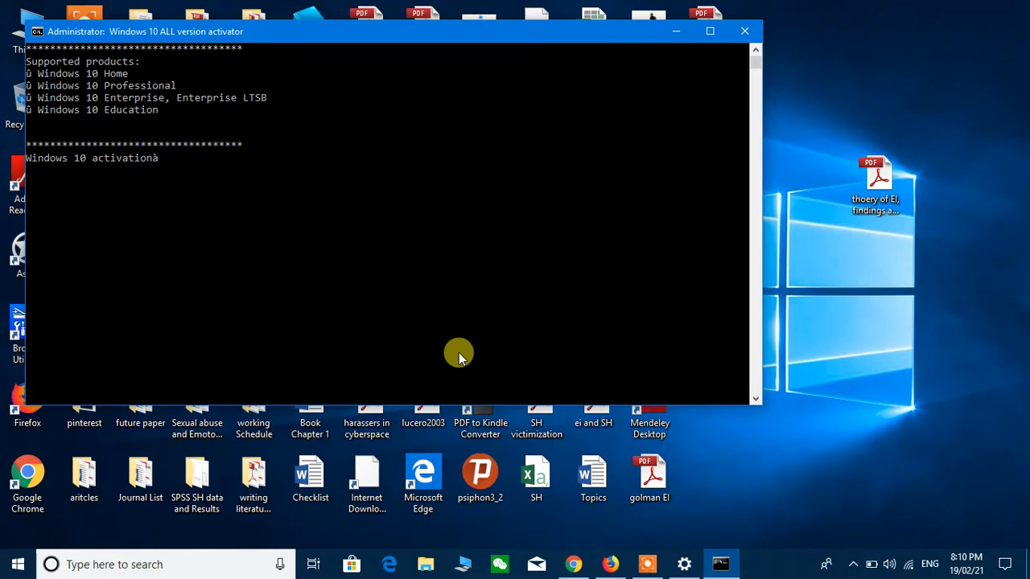
mouse_move(182, 115)
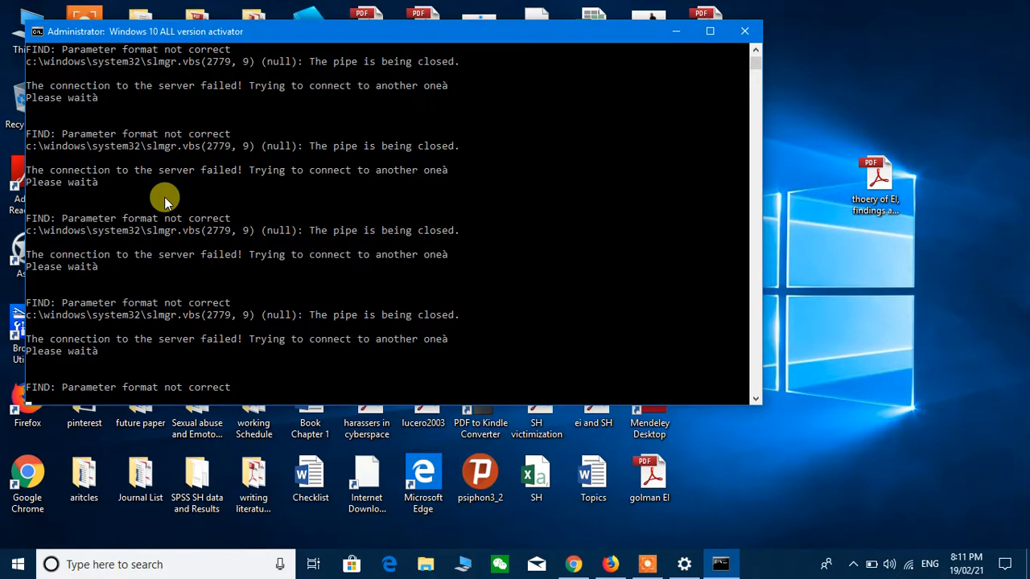
click(744, 30)
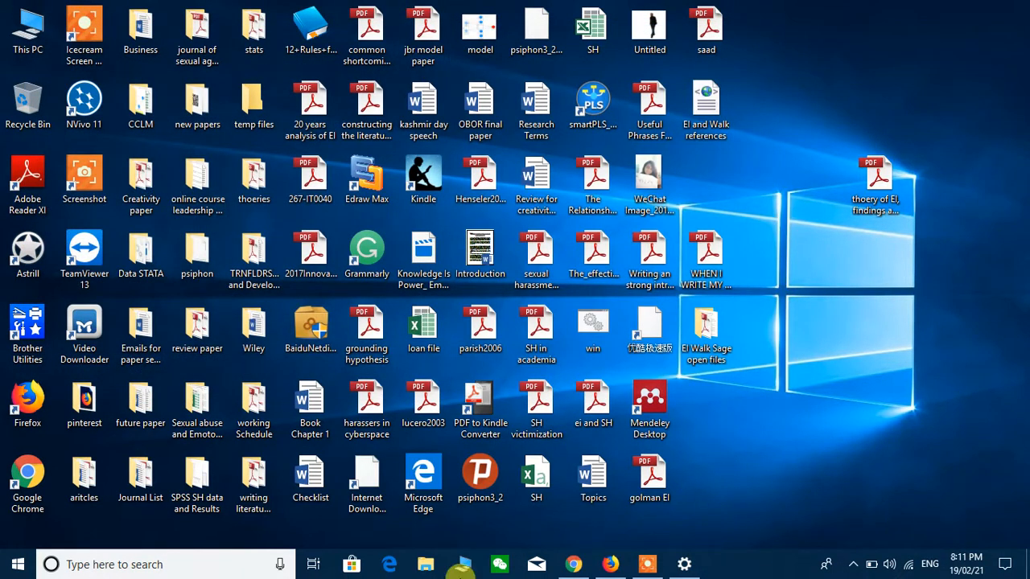
Step: Reopen the Activation settings page to confirm Windows 10 Enterprise is activated
text(acti)
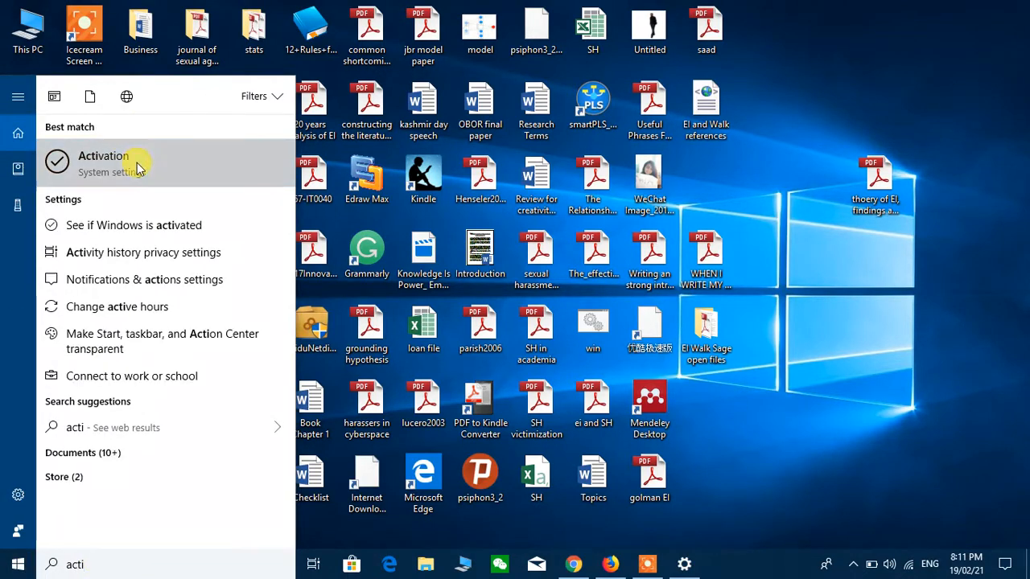
click(103, 163)
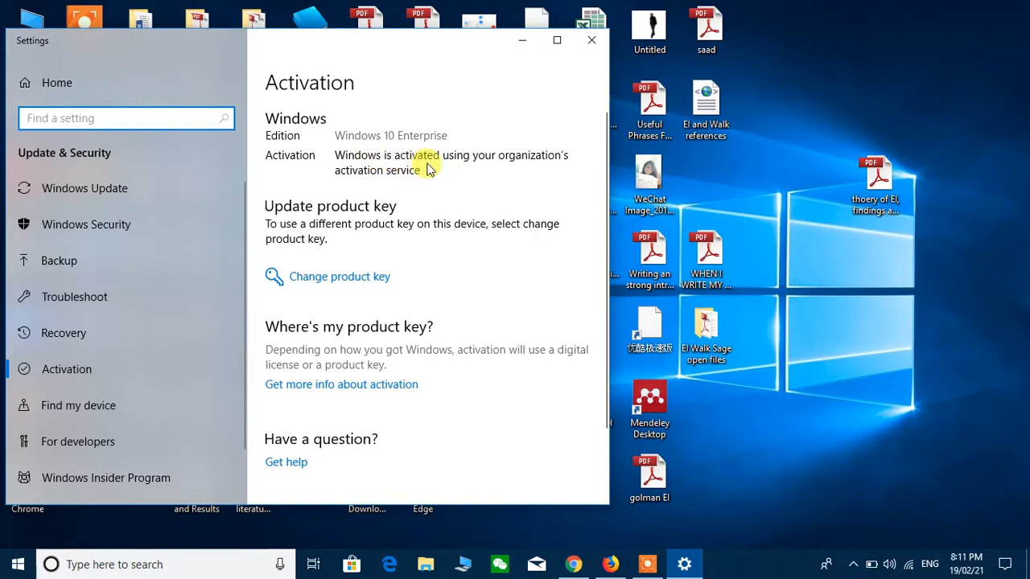
mouse_move(417, 217)
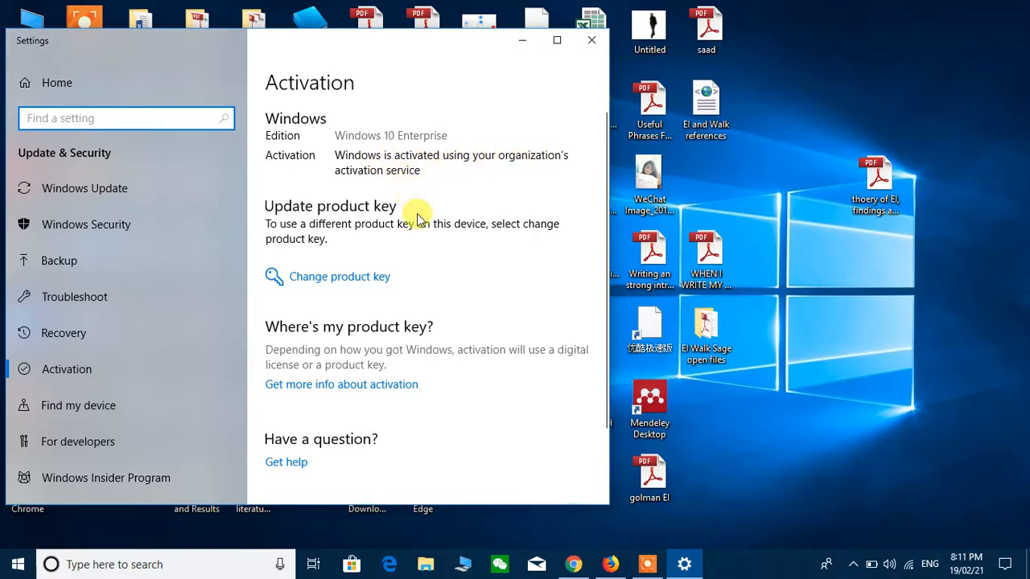
mouse_move(567, 112)
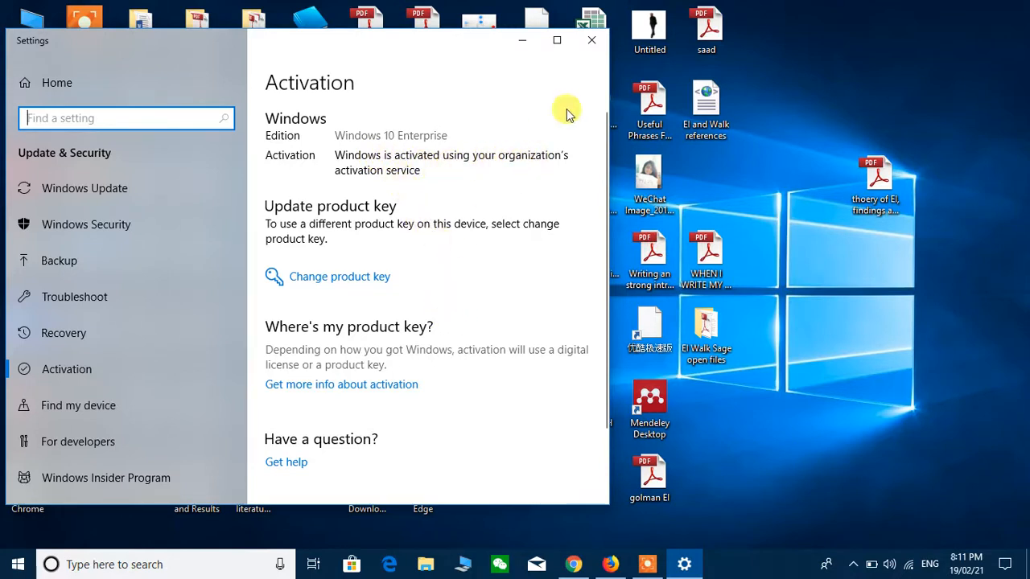